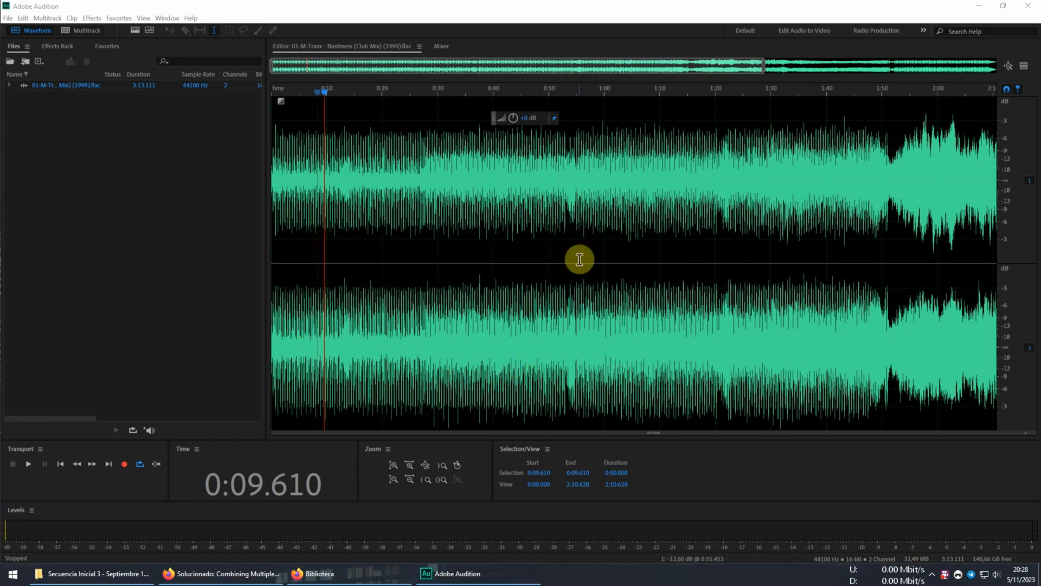
{"action": "mouse_move", "coordinate": [436, 262]}
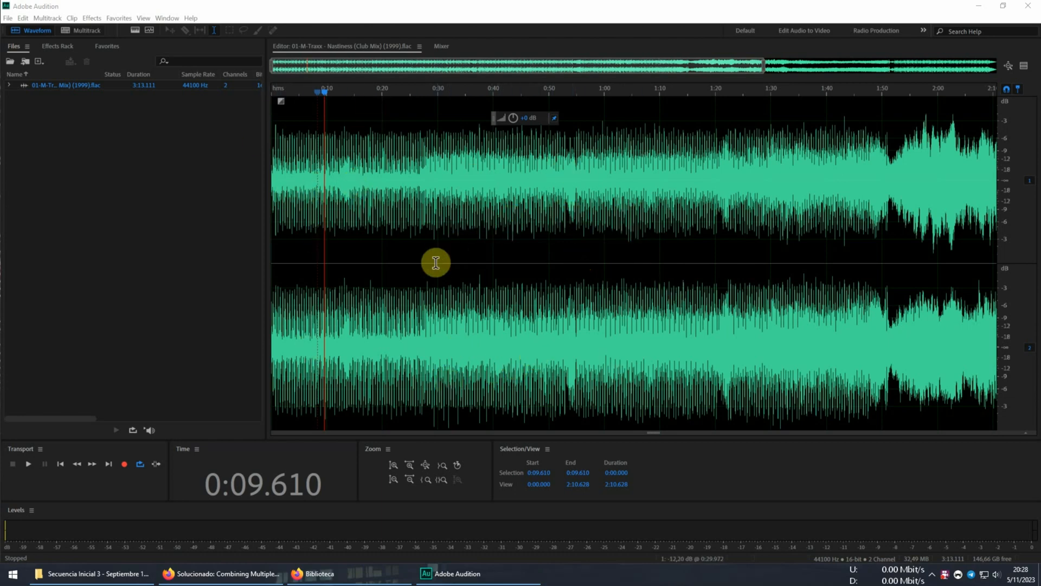
{"action": "mouse_move", "coordinate": [332, 99]}
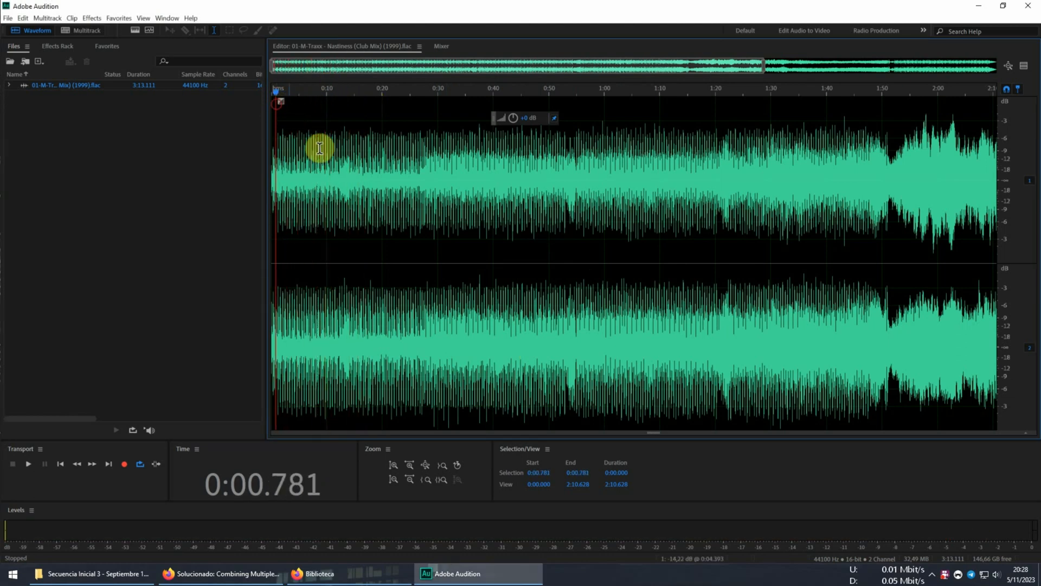
{"action": "mouse_move", "coordinate": [608, 128]}
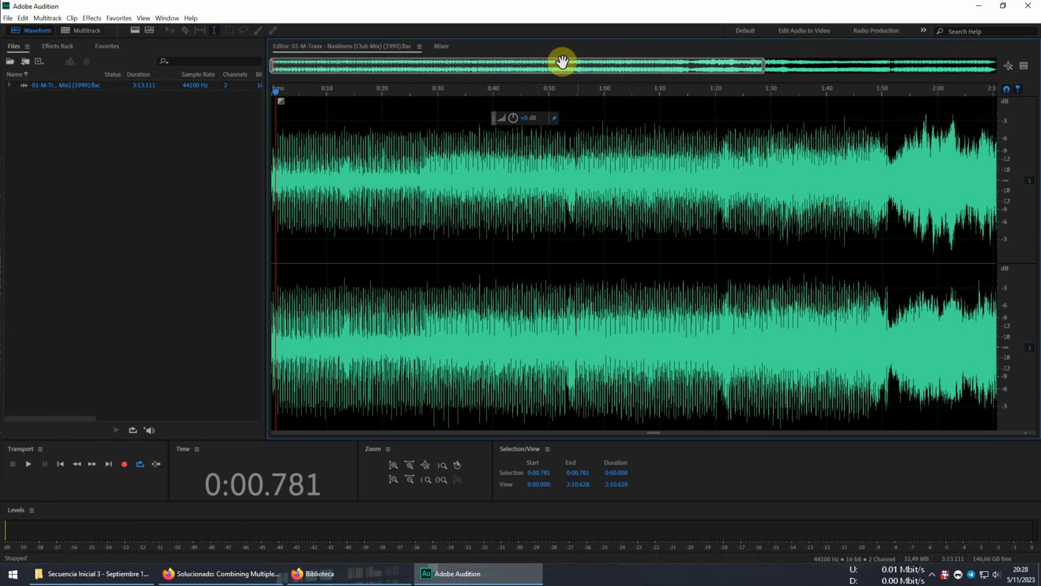
Browse the album folder's track files: Nastiness, track 02 and 03B In Bloom.
{"action": "left_click_drag", "start_coordinate": [562, 62], "coordinate": [524, 78]}
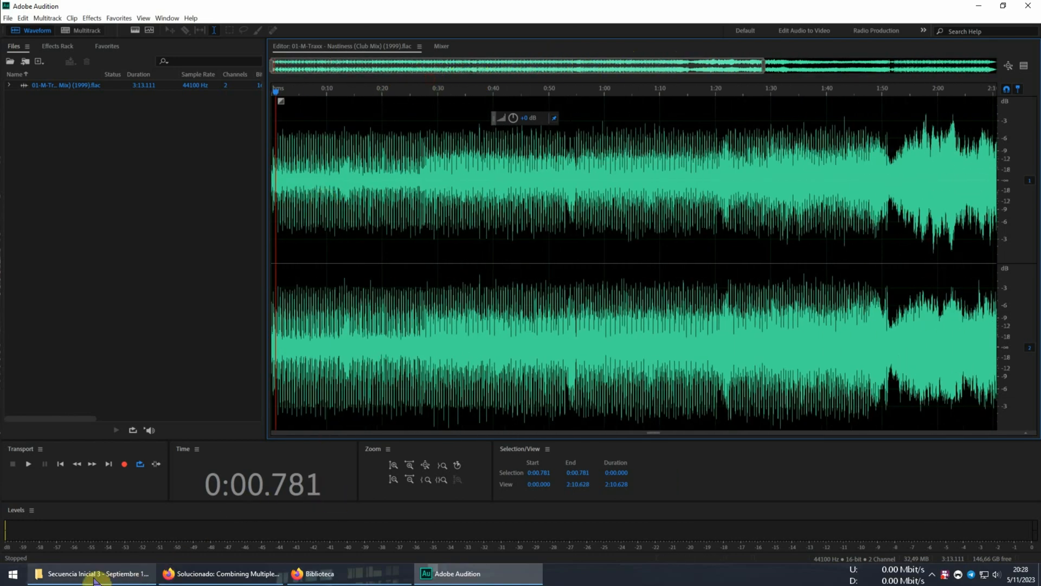
{"action": "left_click", "coordinate": [92, 573]}
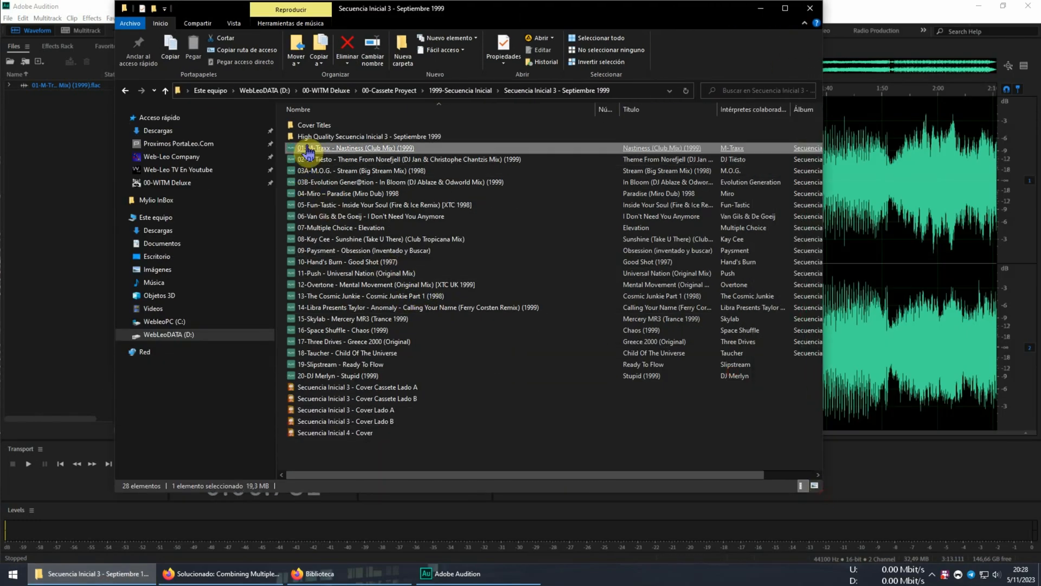
{"action": "left_click", "coordinate": [337, 376]}
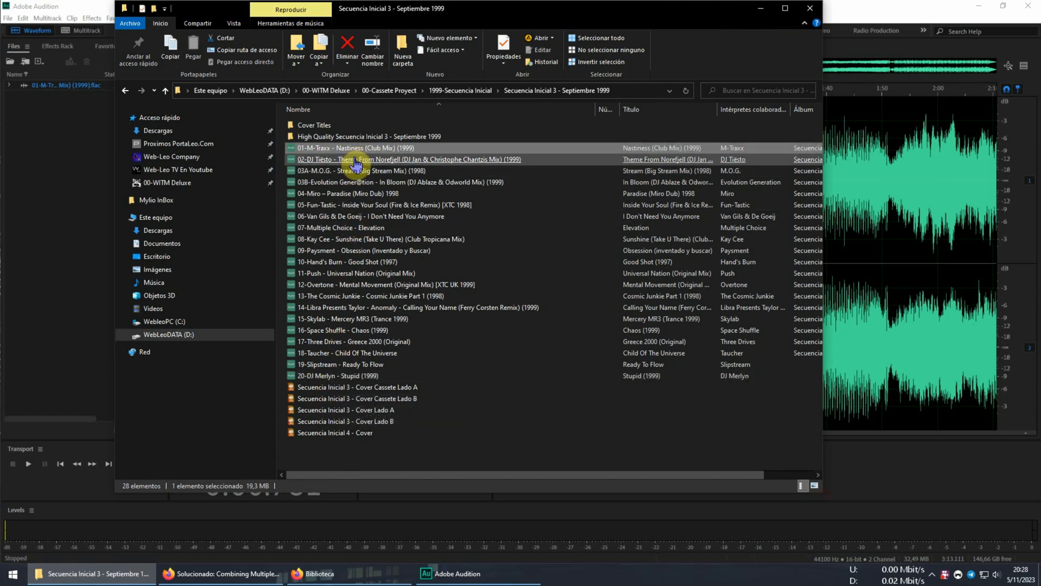
{"action": "left_click", "coordinate": [400, 182]}
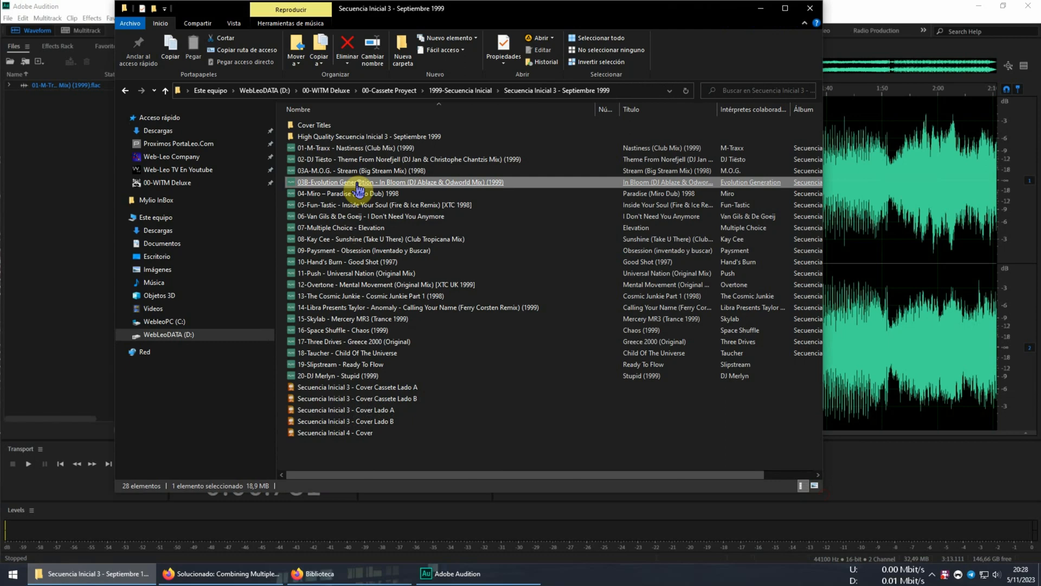
{"action": "left_click", "coordinate": [381, 205]}
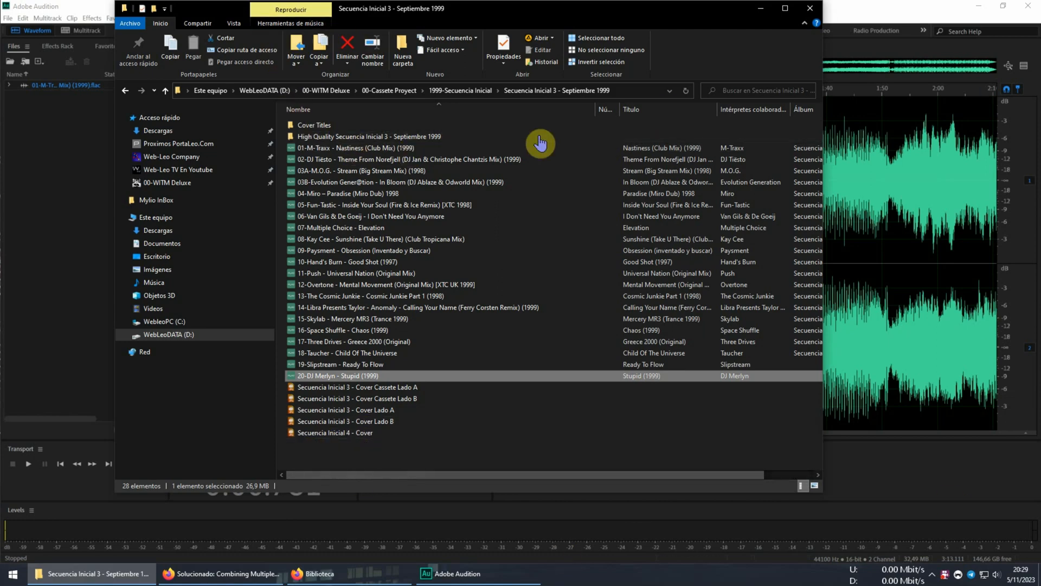
{"action": "mouse_move", "coordinate": [737, 73]}
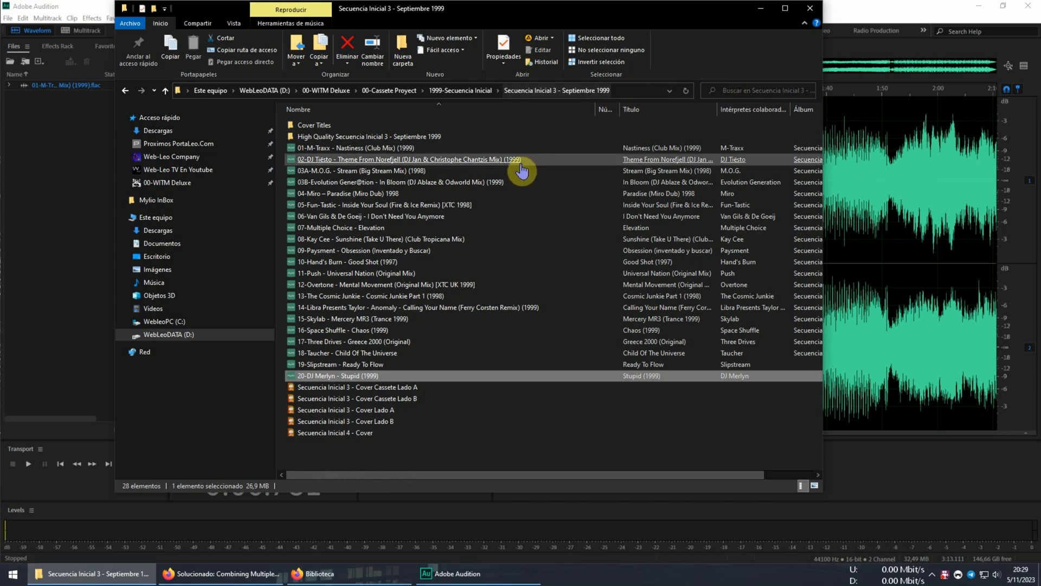
{"action": "left_click", "coordinate": [356, 148]}
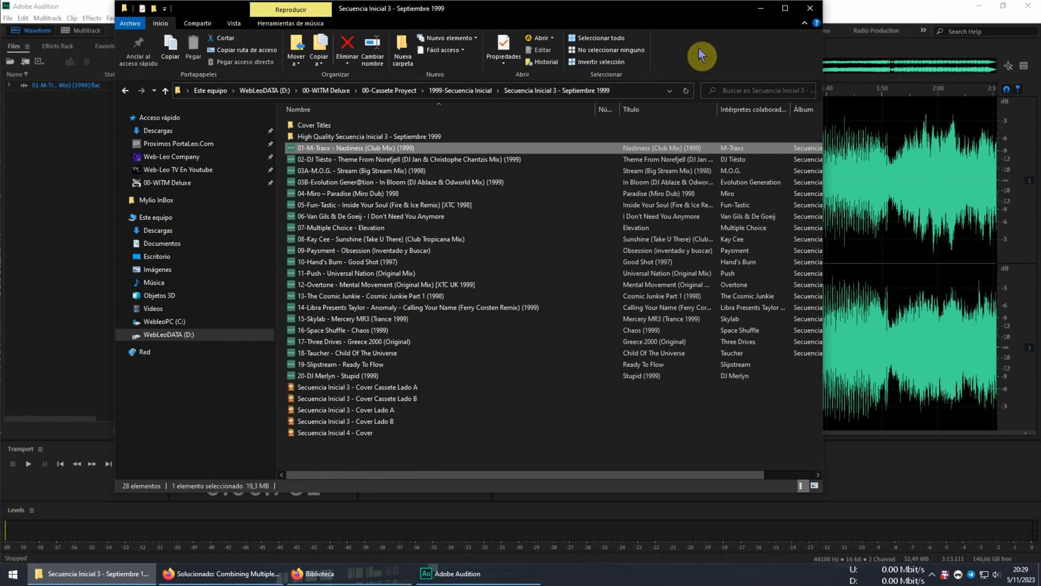
{"action": "mouse_move", "coordinate": [705, 72]}
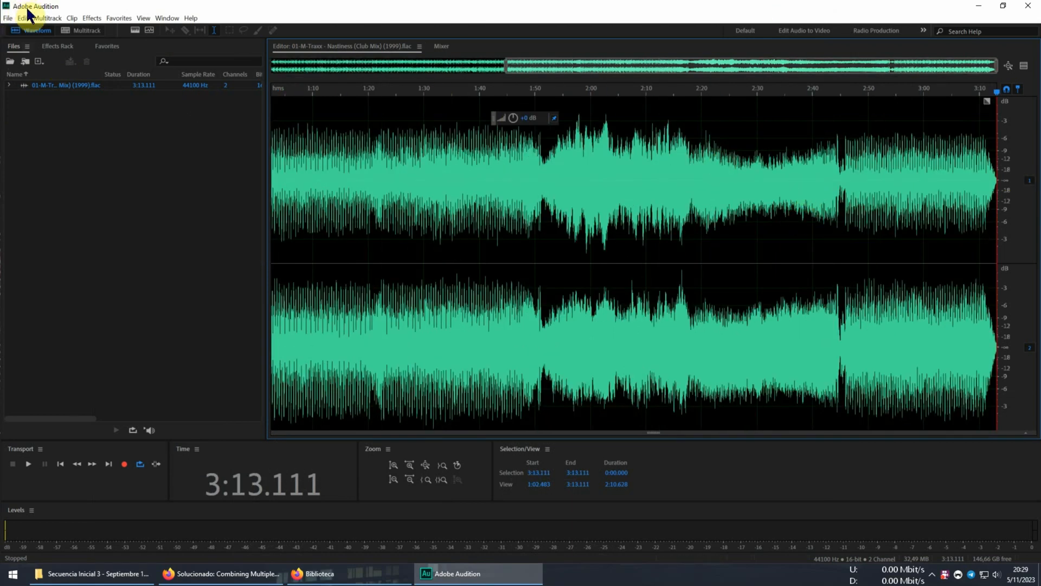
Append '02-DJ Tiësto - Theme From Norefjell' to the Nastiness waveform, making it 4:54.456.
{"action": "left_click", "coordinate": [7, 18]}
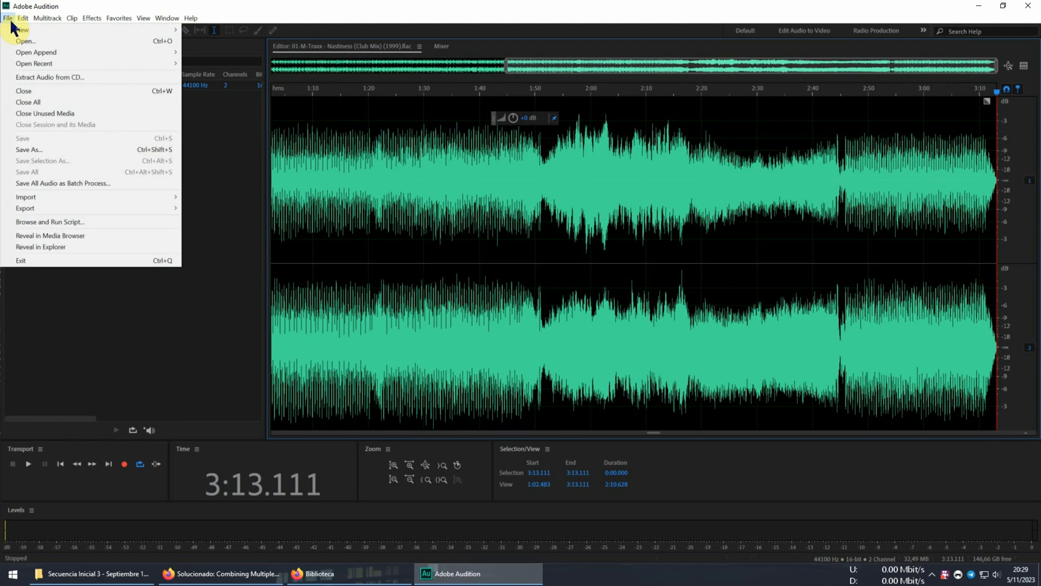
{"action": "mouse_move", "coordinate": [36, 52]}
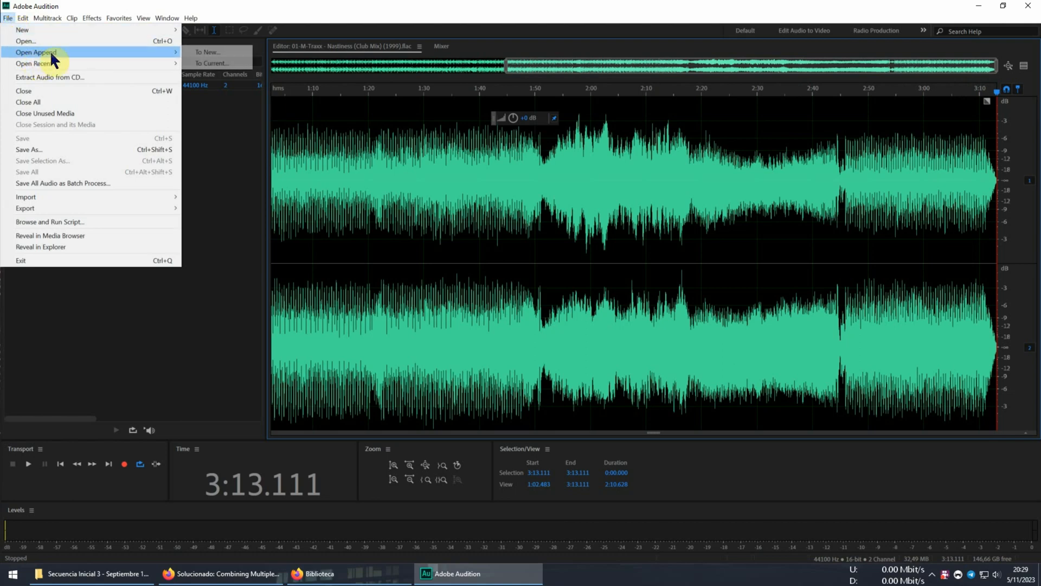
{"action": "mouse_move", "coordinate": [159, 62]}
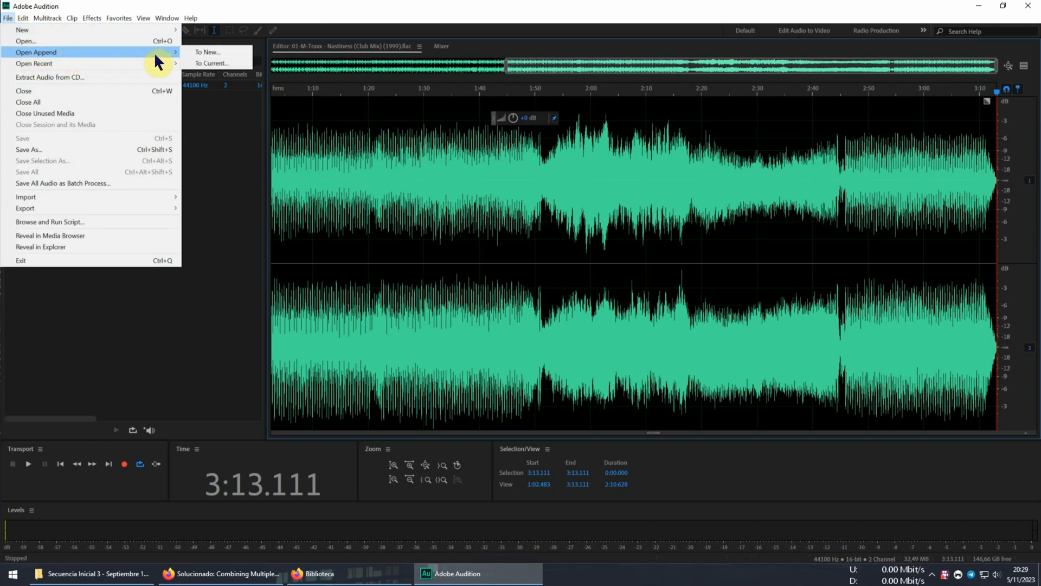
{"action": "mouse_move", "coordinate": [209, 63]}
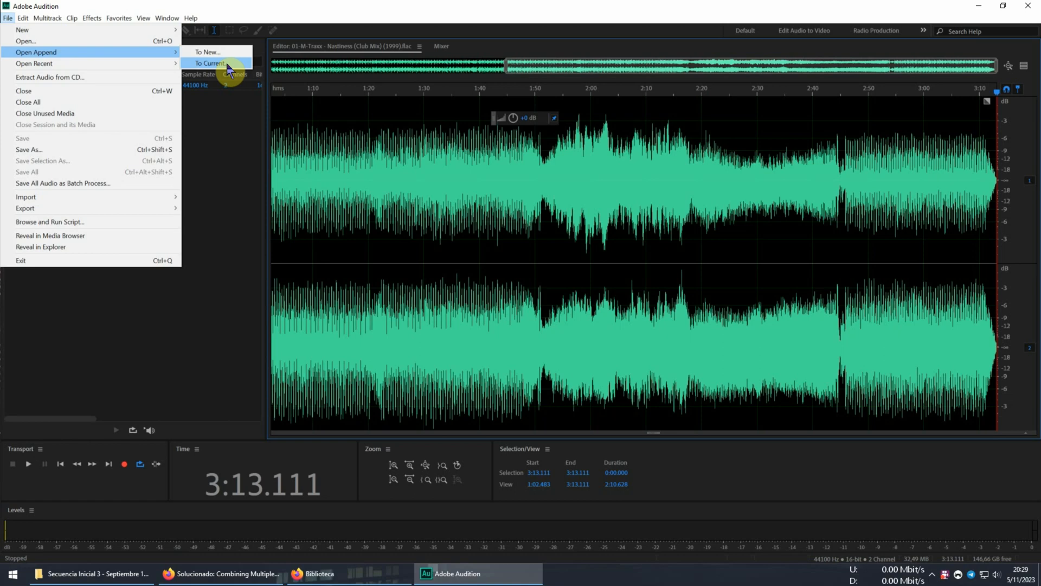
{"action": "left_click", "coordinate": [209, 63]}
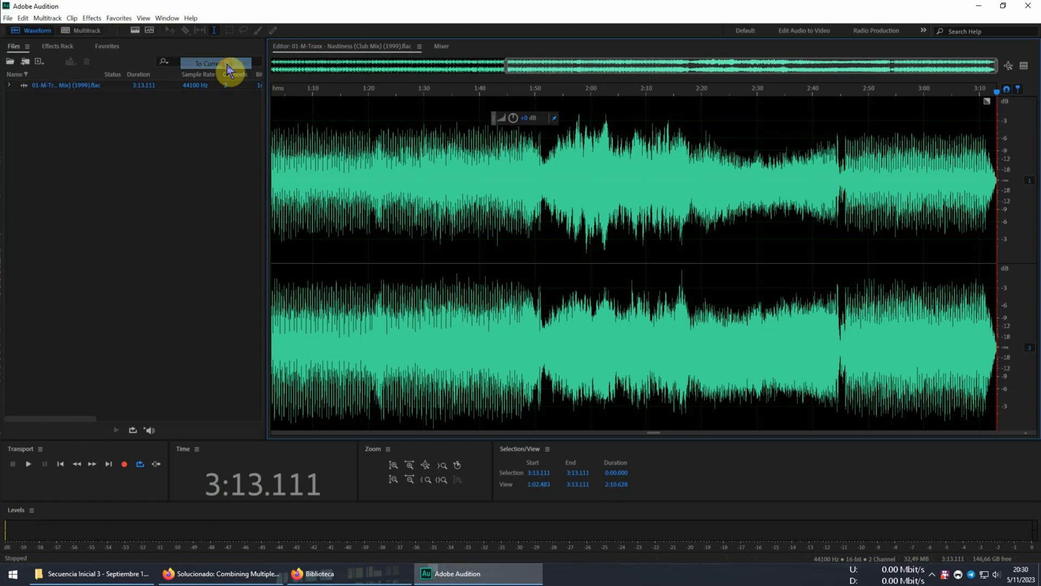
{"action": "left_click", "coordinate": [206, 63]}
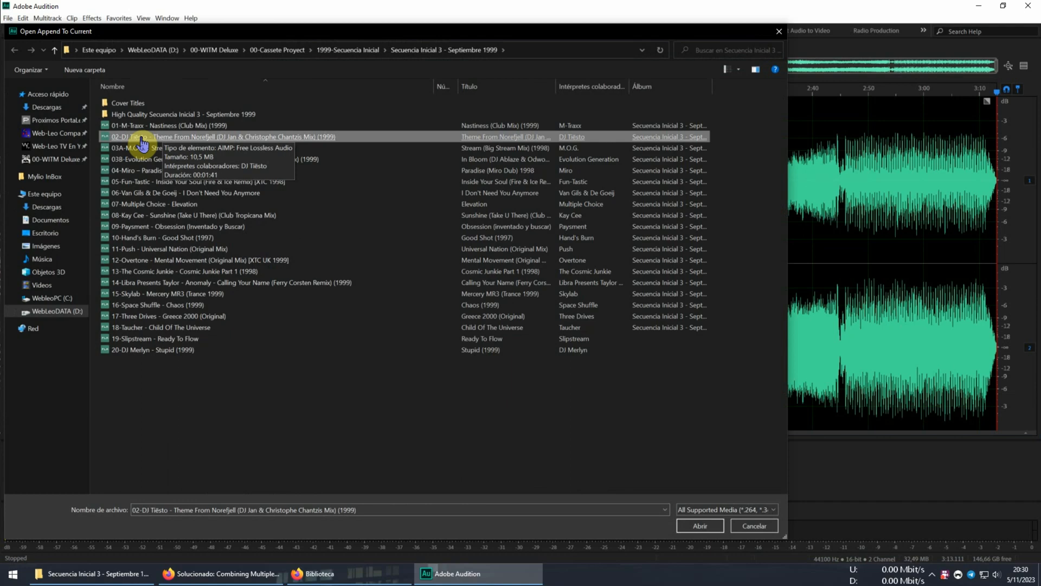
{"action": "left_click", "coordinate": [699, 526]}
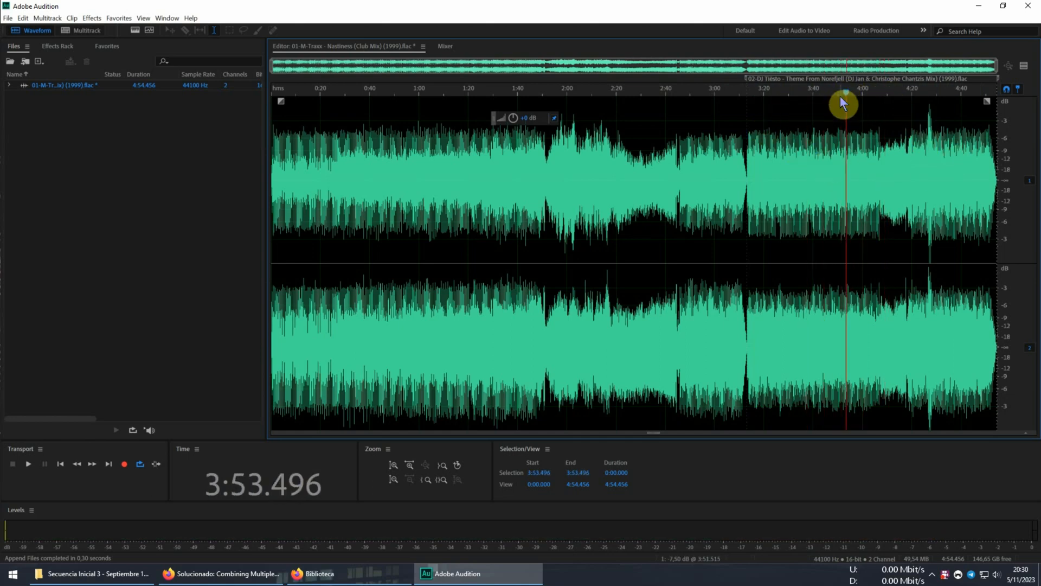
{"action": "mouse_move", "coordinate": [9, 18]}
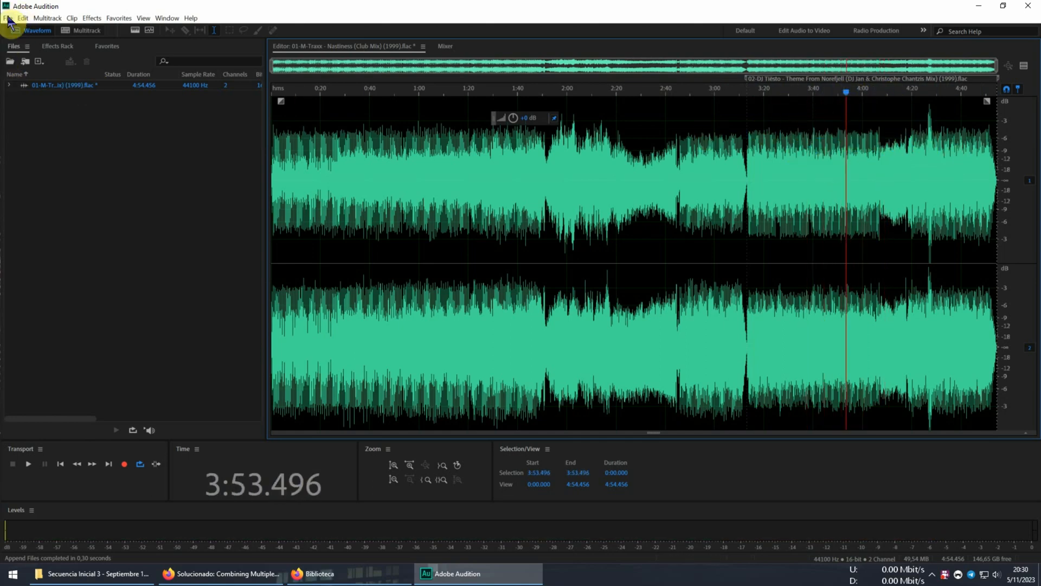
Append '03A-M.O.G. - Stream (Big Stream Mix) (1998)' after track 02, reaching 7:27.248.
{"action": "left_click", "coordinate": [7, 18]}
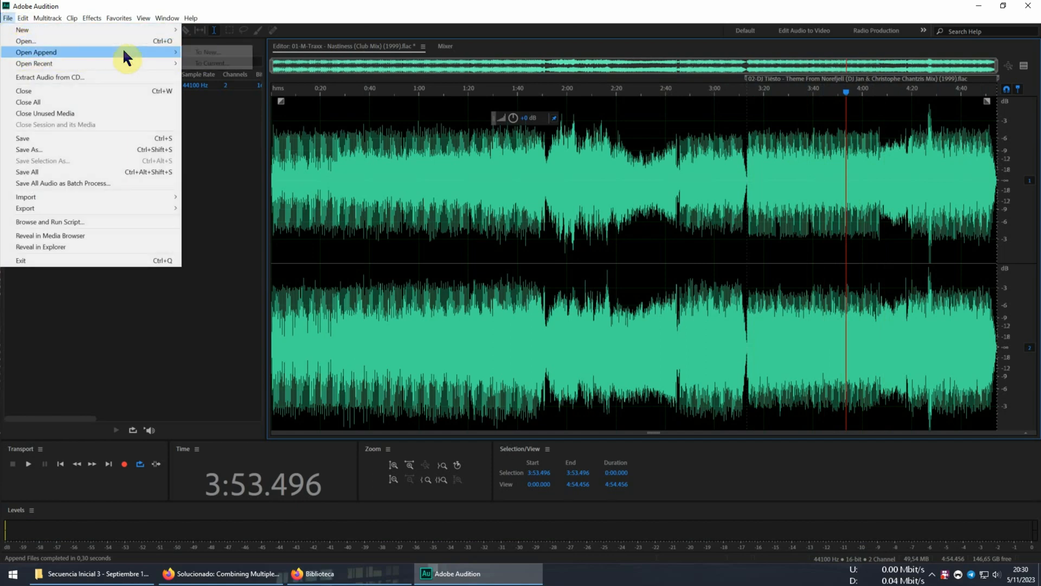
{"action": "left_click", "coordinate": [36, 52]}
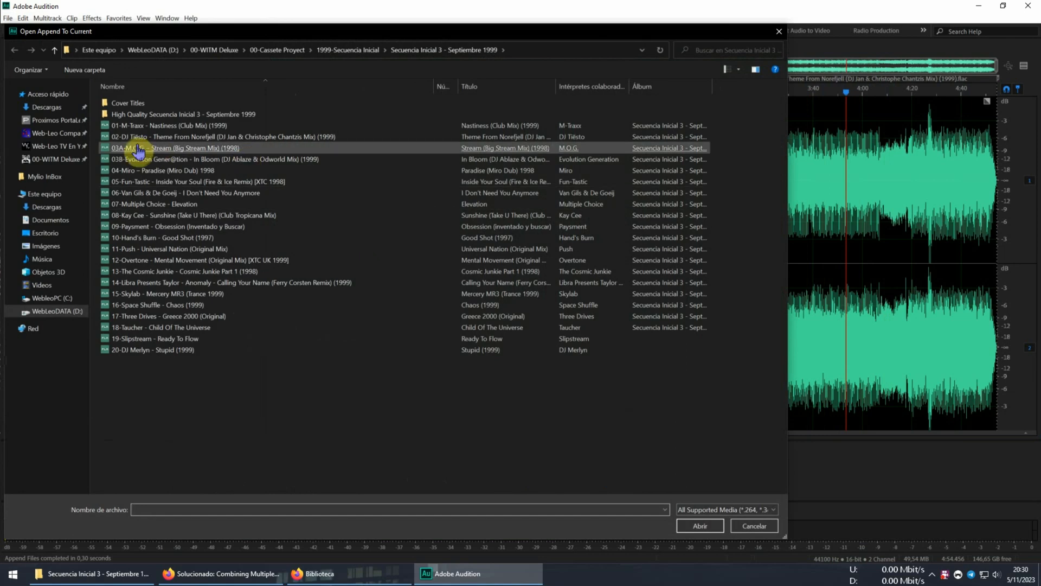
{"action": "mouse_move", "coordinate": [141, 148]}
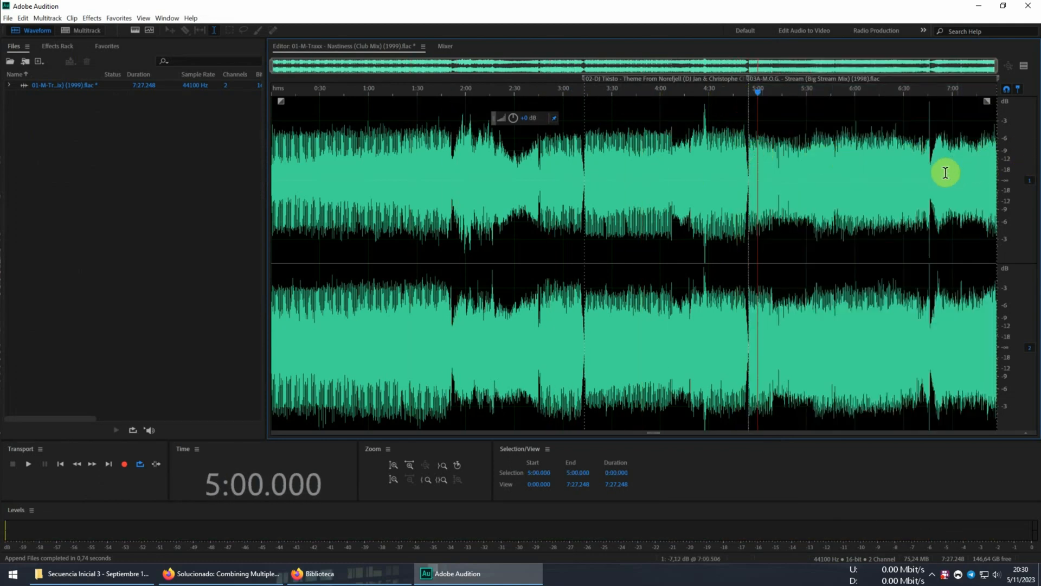
{"action": "mouse_move", "coordinate": [420, 268]}
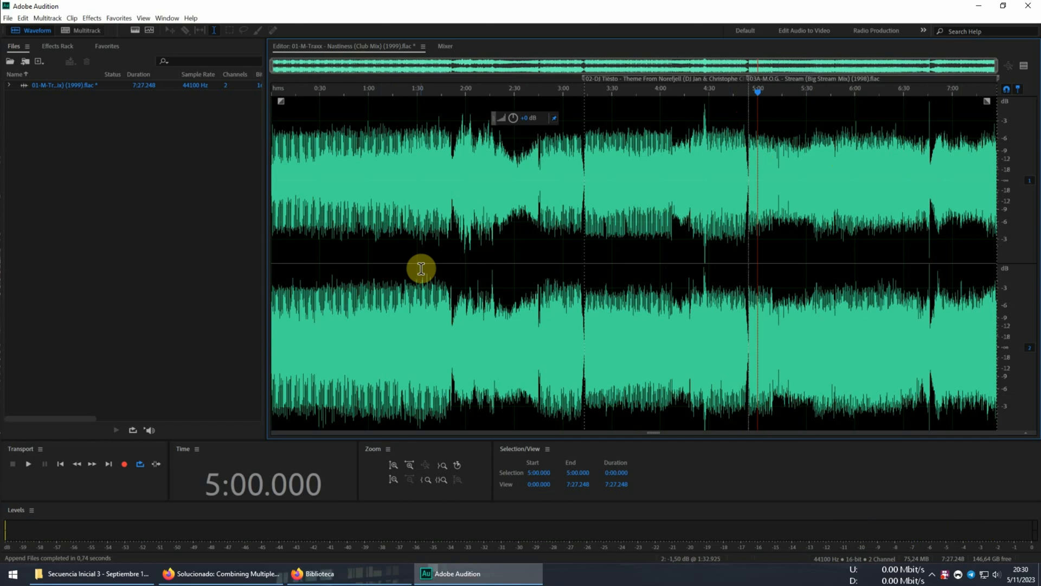
{"action": "mouse_move", "coordinate": [817, 95]}
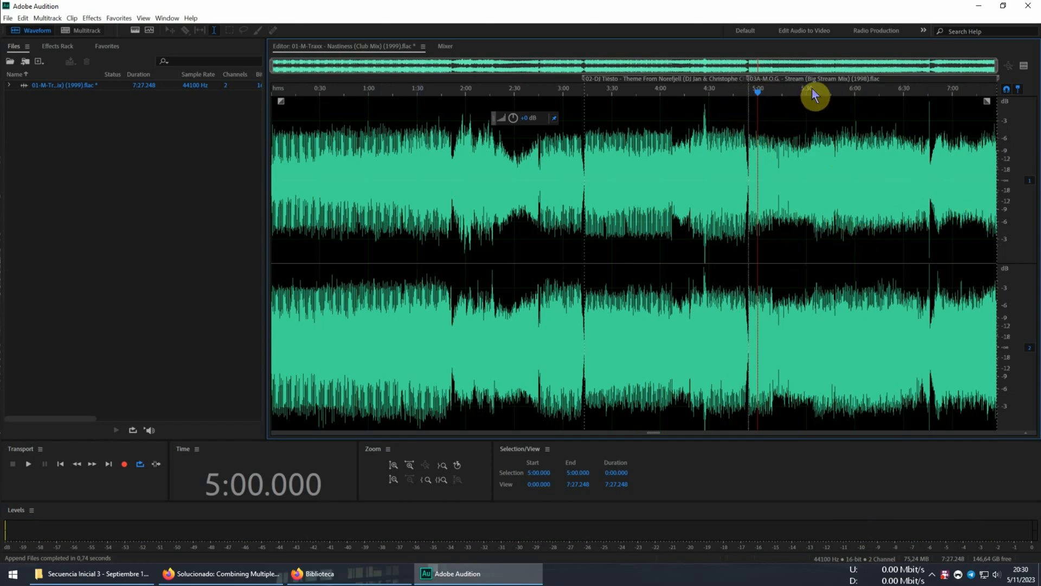
{"action": "mouse_move", "coordinate": [713, 97]}
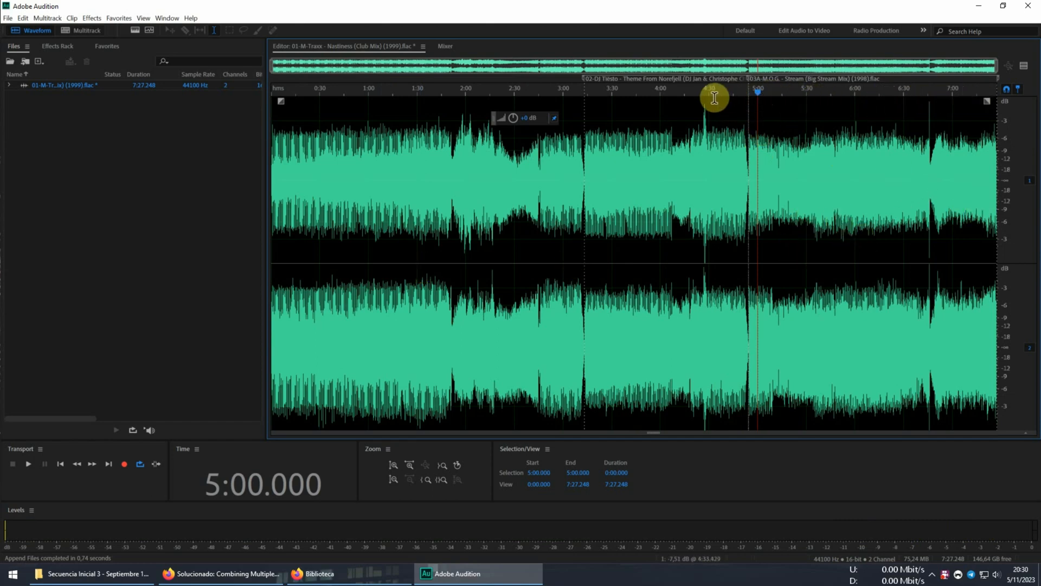
{"action": "mouse_move", "coordinate": [422, 103]}
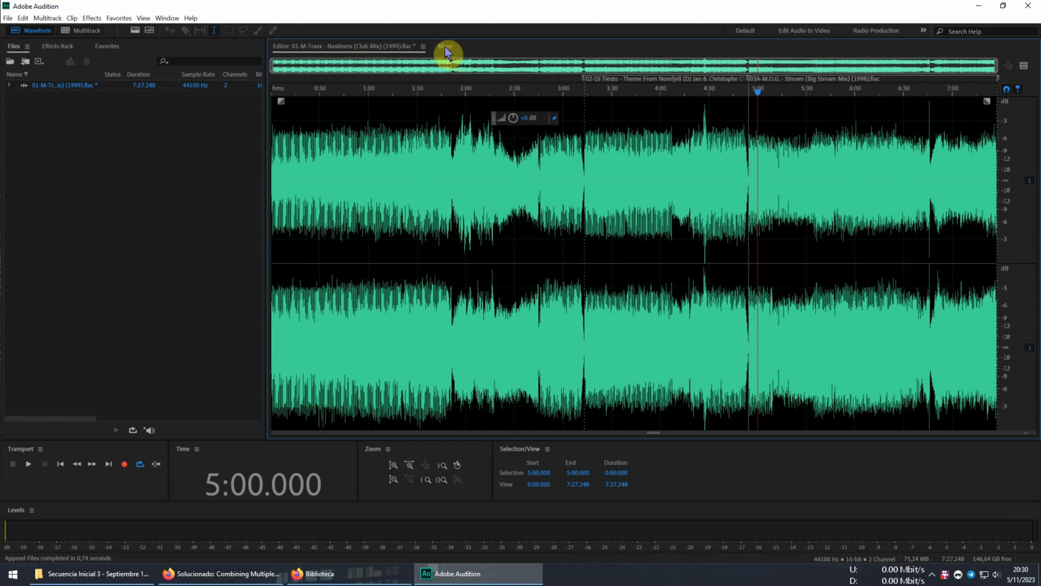
{"action": "left_click", "coordinate": [445, 45]}
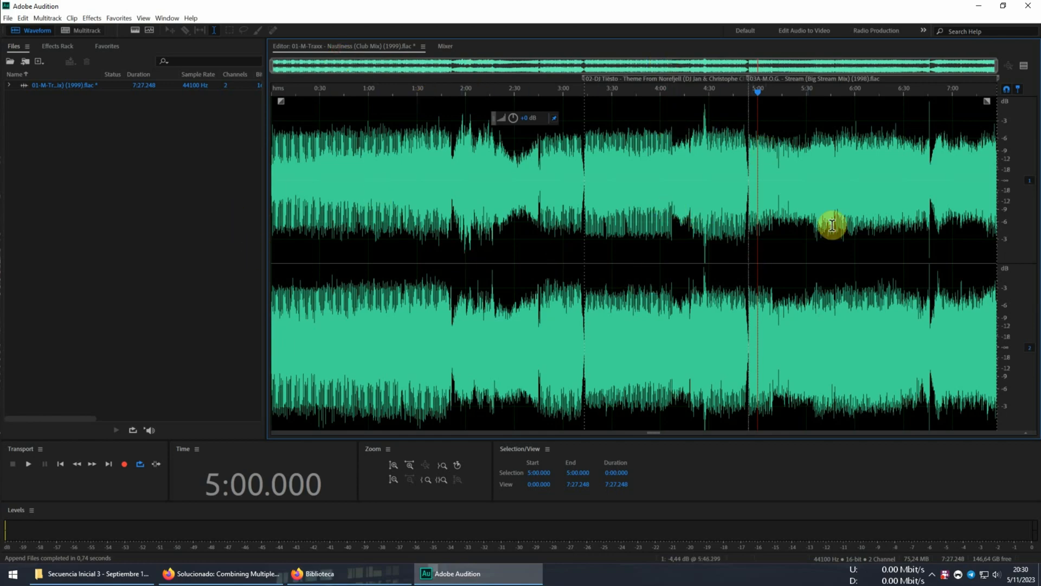
{"action": "mouse_move", "coordinate": [49, 195]}
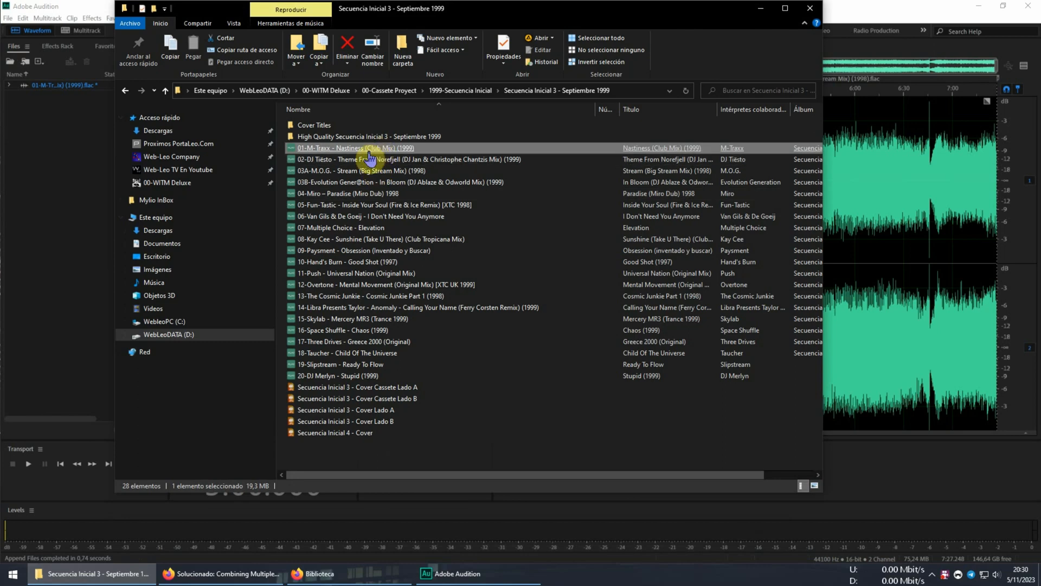
{"action": "mouse_move", "coordinate": [880, 8]}
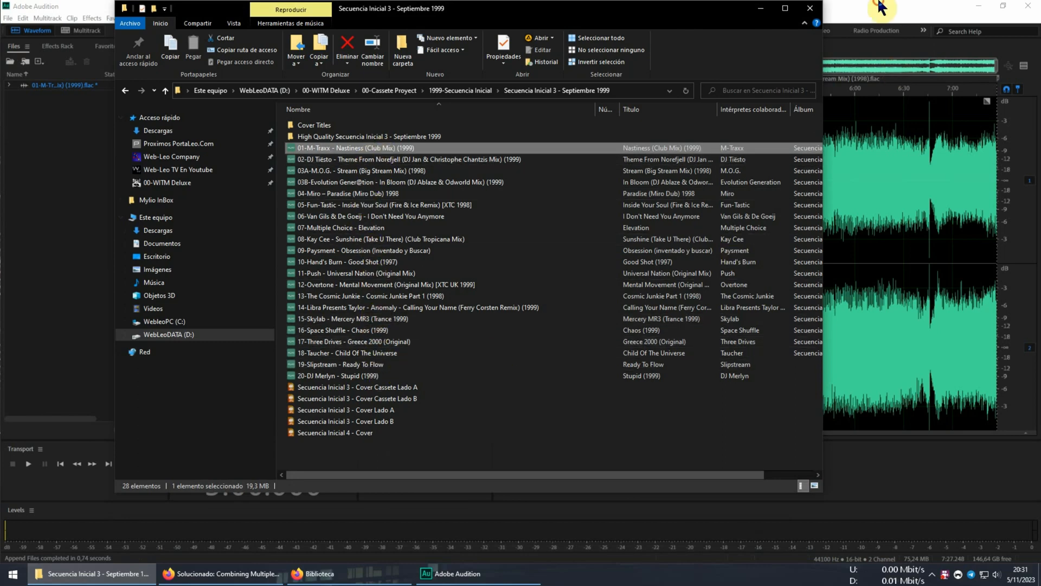
Bring the Audition editor back in front of File Explorer via the File menu.
{"action": "left_click", "coordinate": [7, 18]}
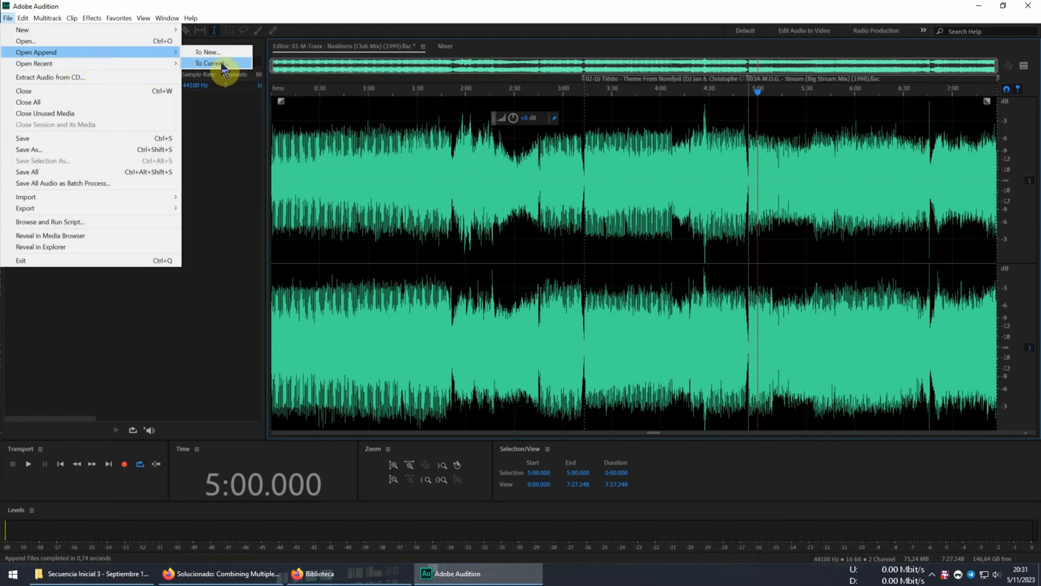
Append '04-Miro - Paradise (Miro Dub) 1998' to the current file, reaching 10:24.478.
{"action": "left_click", "coordinate": [210, 62]}
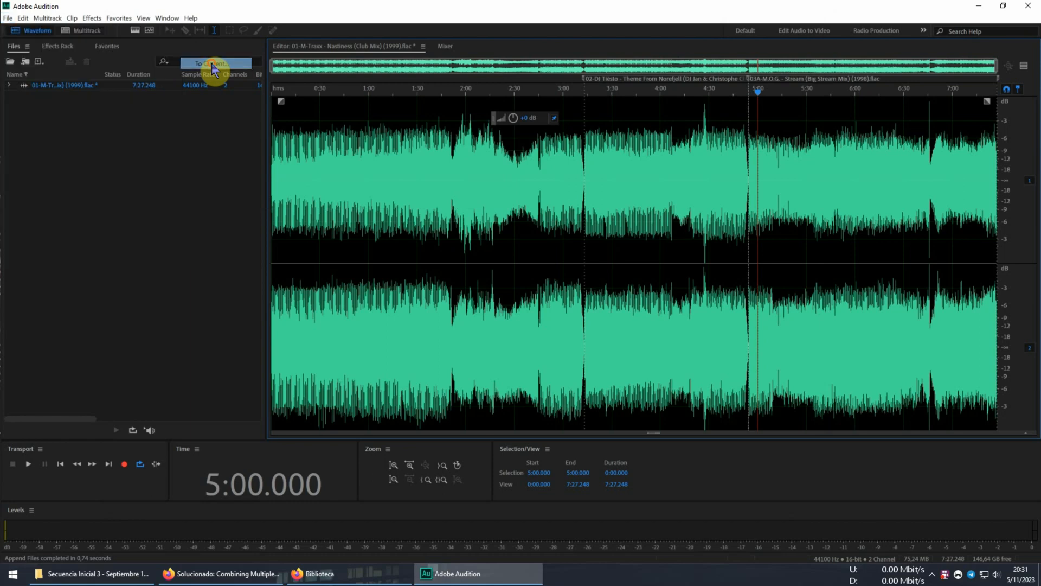
{"action": "left_click", "coordinate": [215, 63]}
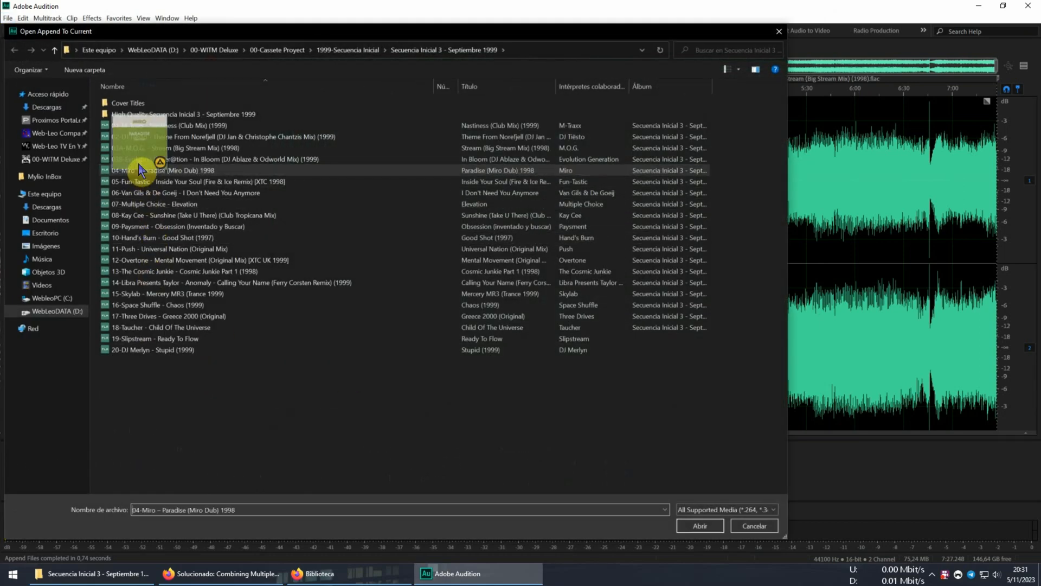
{"action": "left_click", "coordinate": [699, 526]}
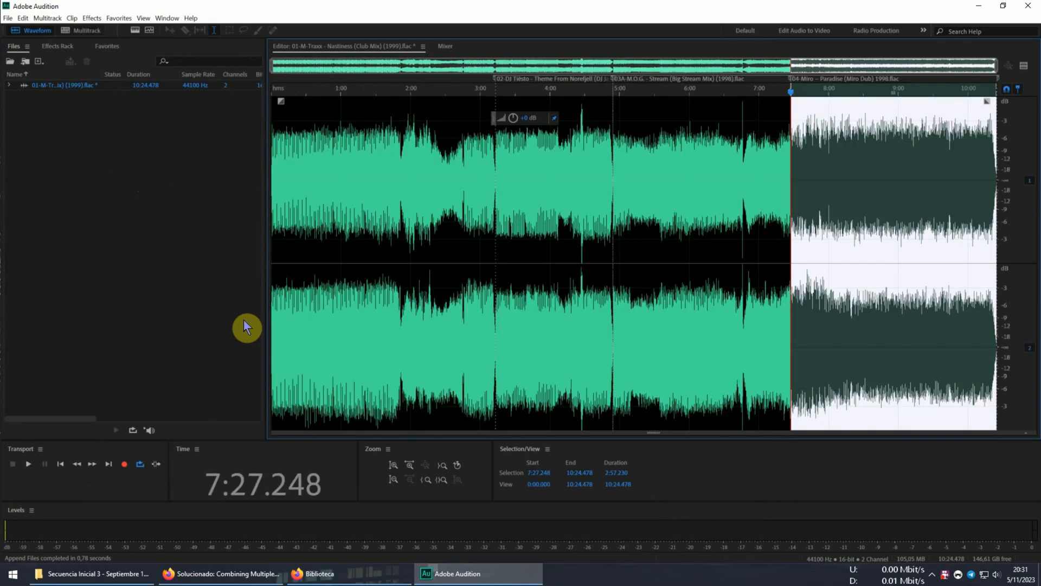